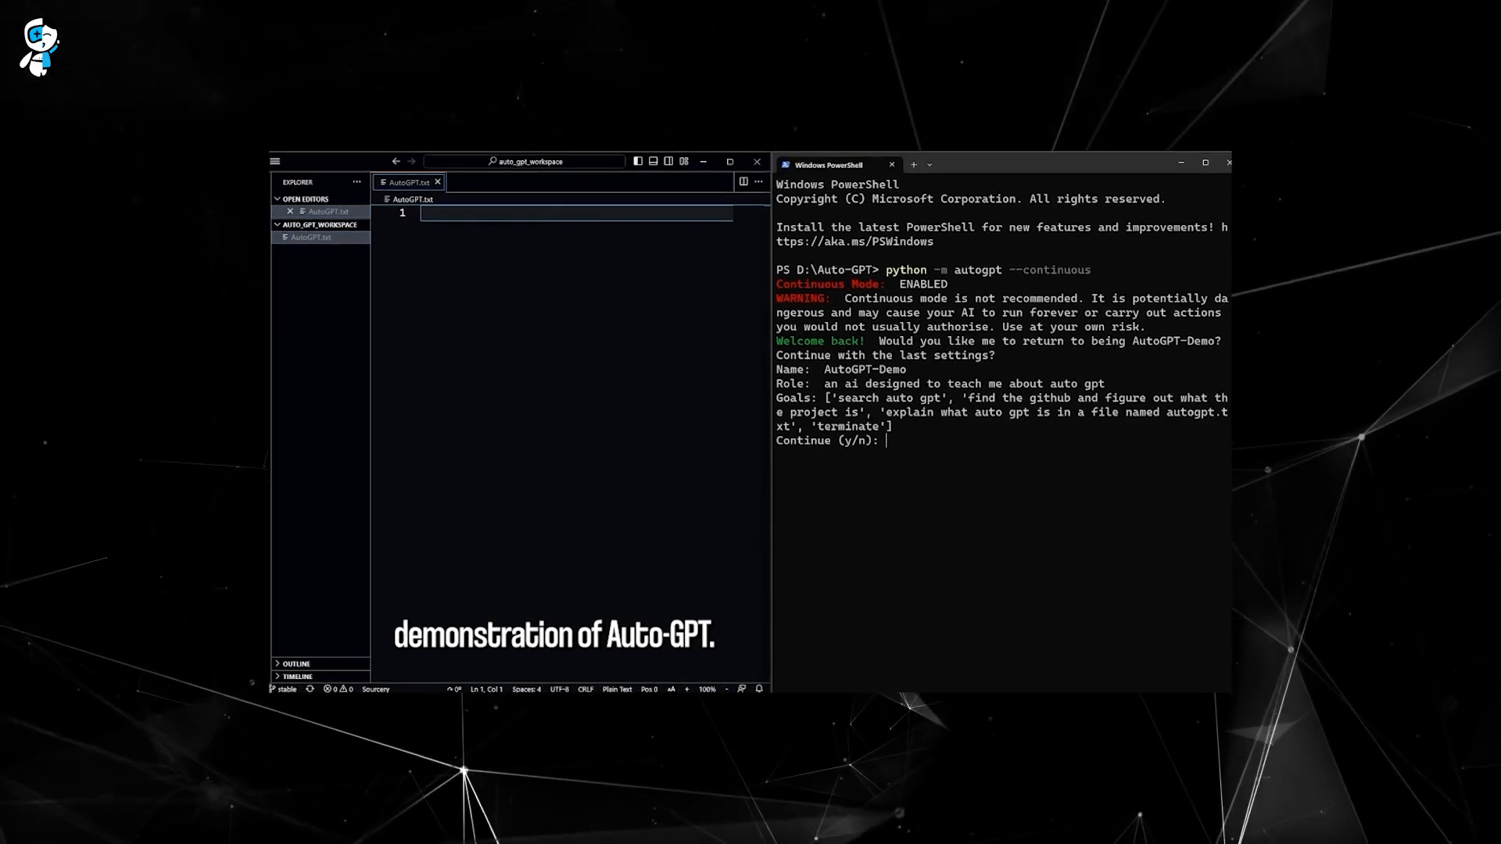
pyautogui.write('y')
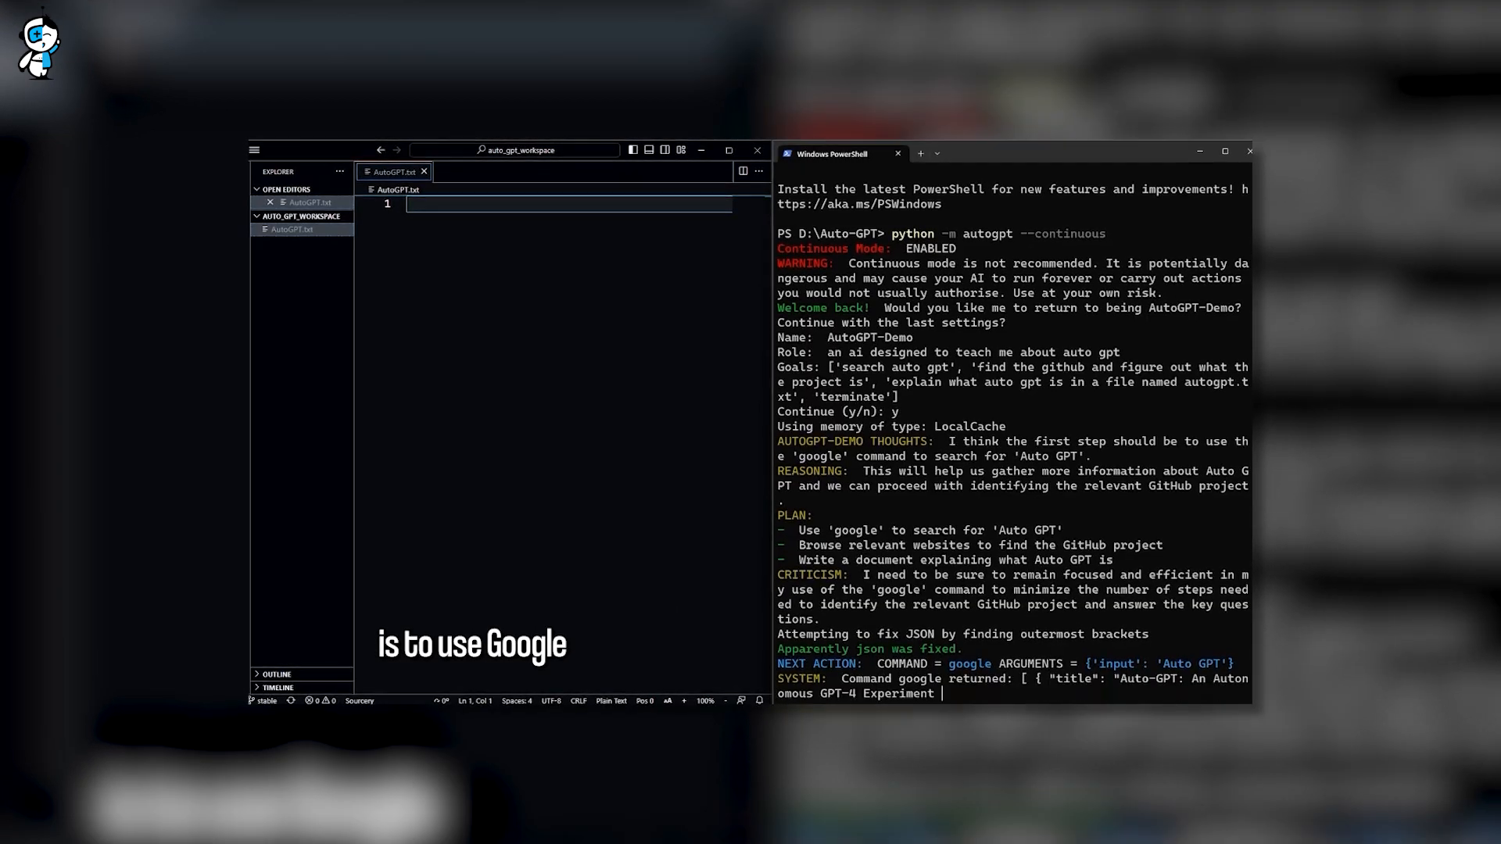
pyautogui.scroll(-3)
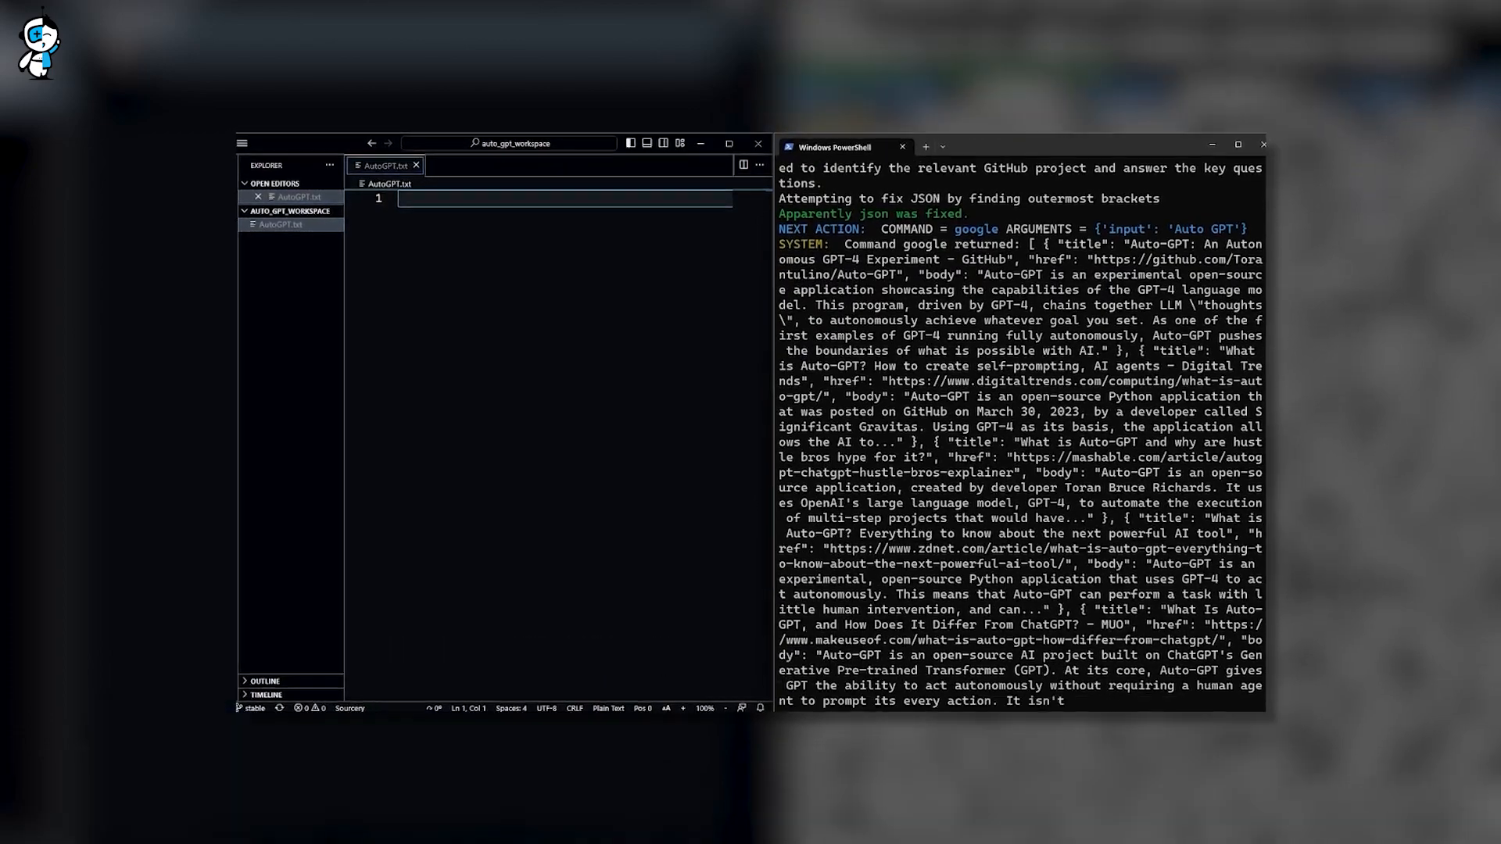
pyautogui.scroll(-3)
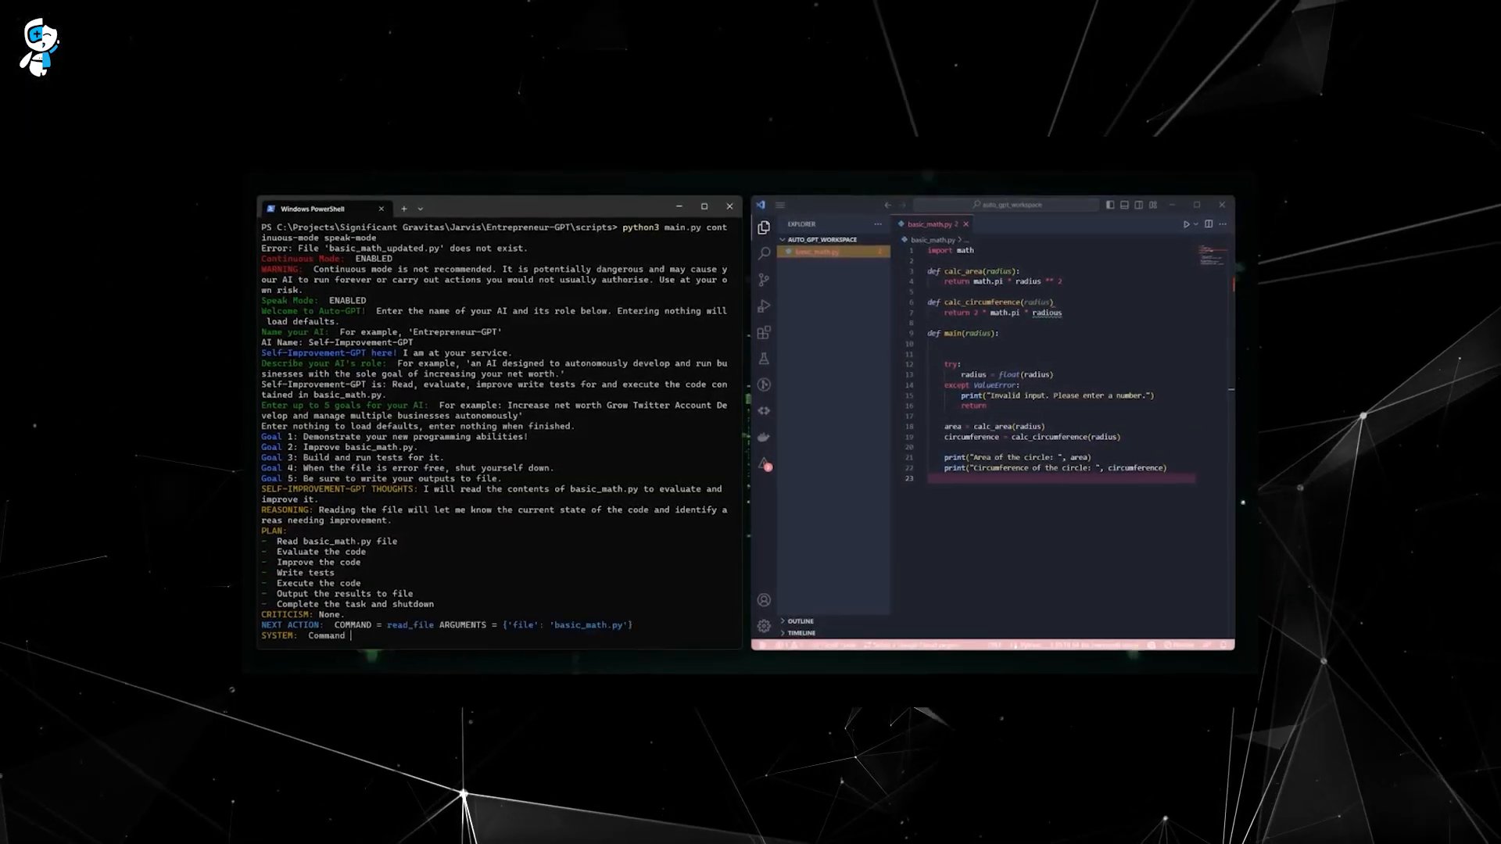
pyautogui.scroll(-3)
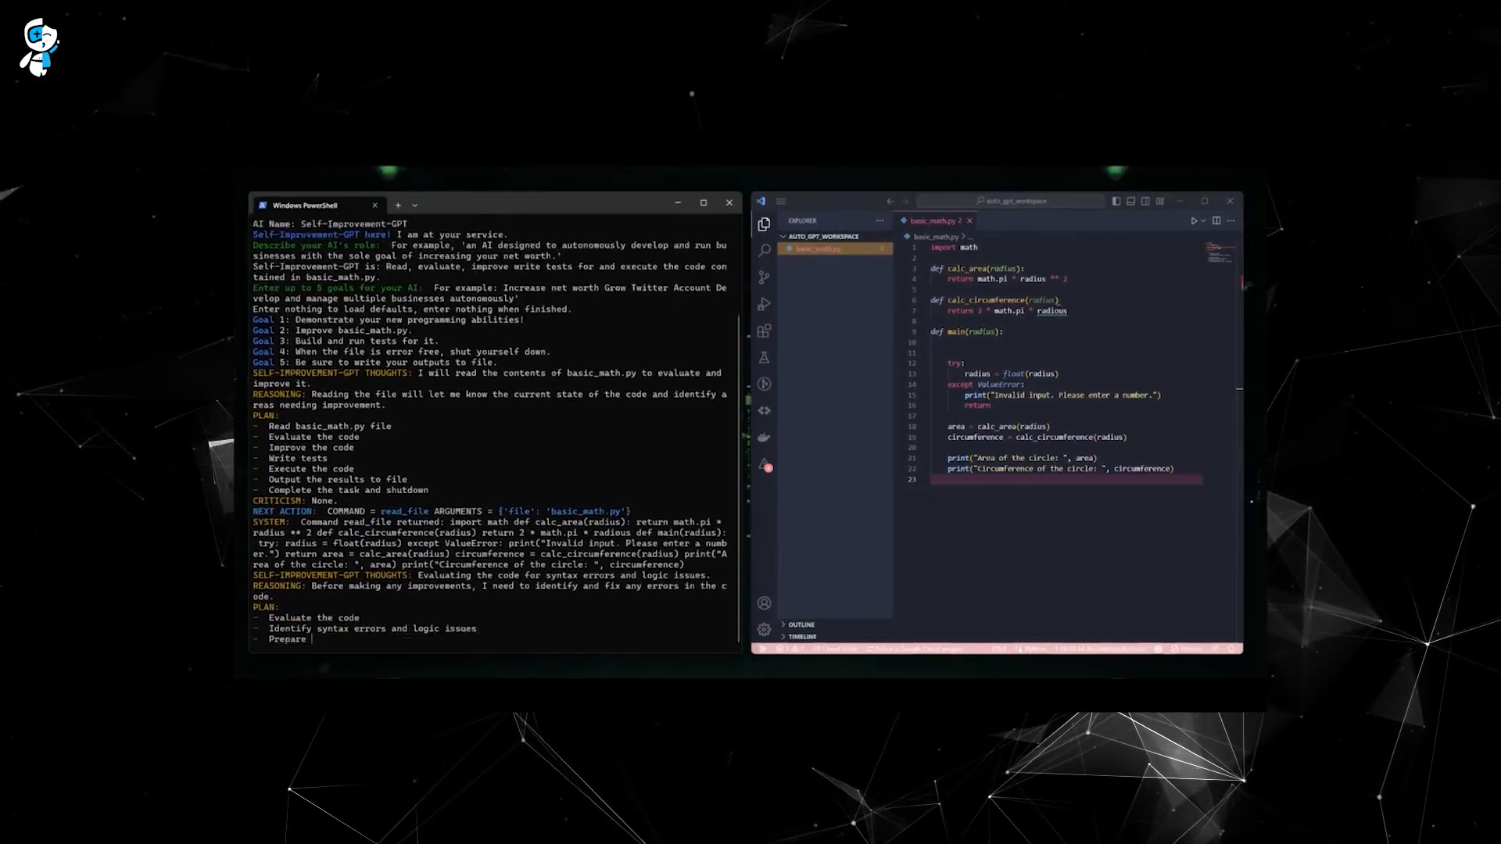
pyautogui.scroll(-3)
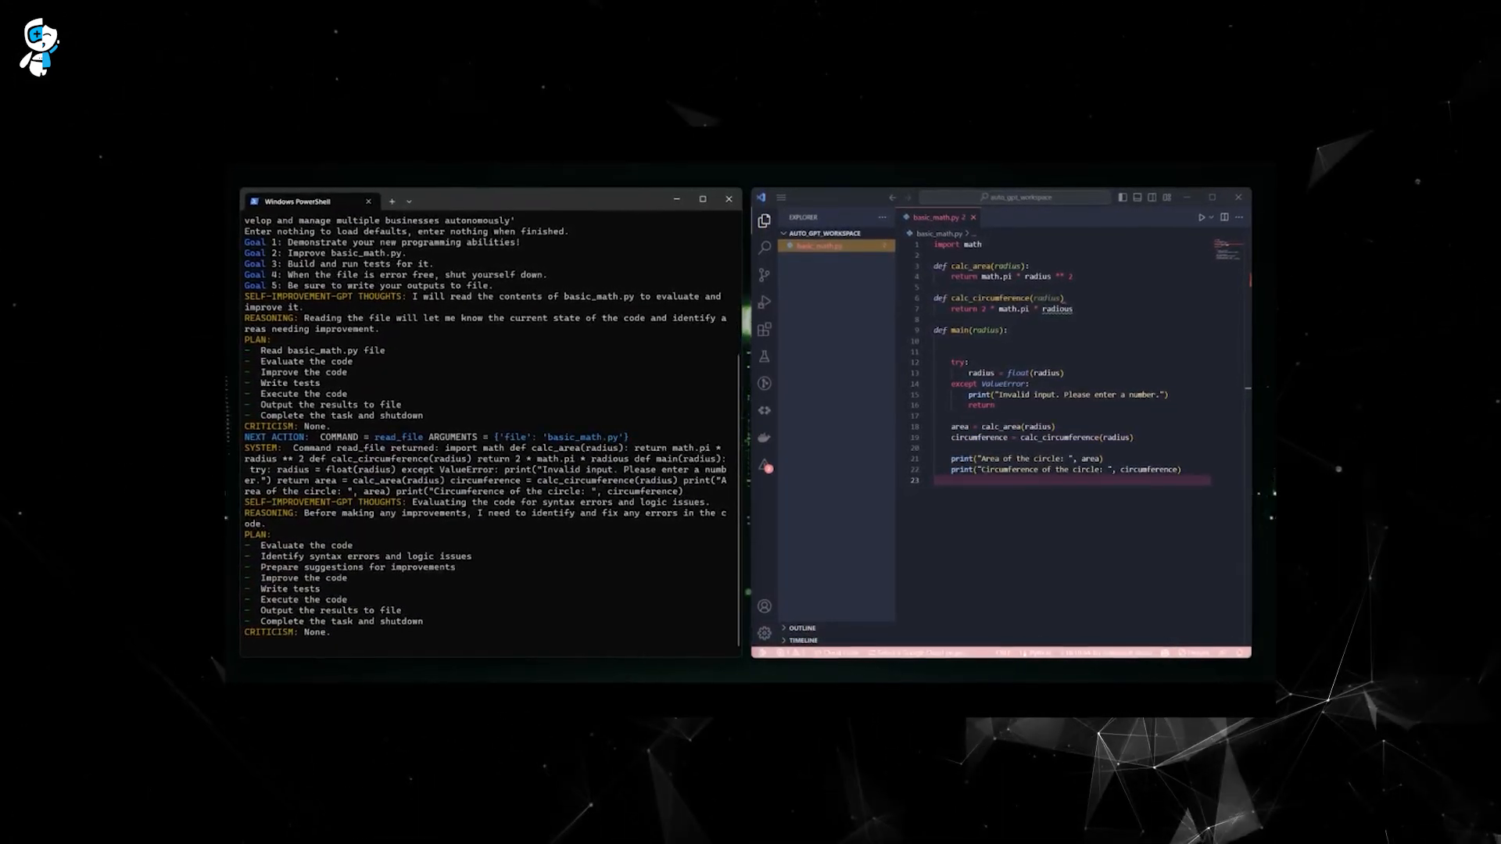